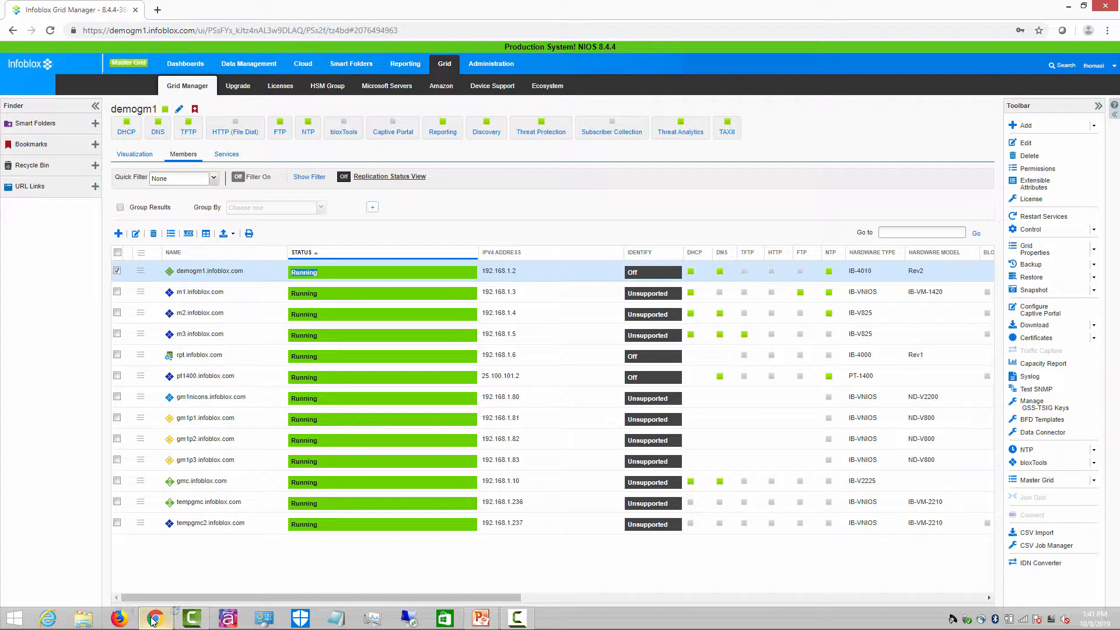
mouse_move(158, 581)
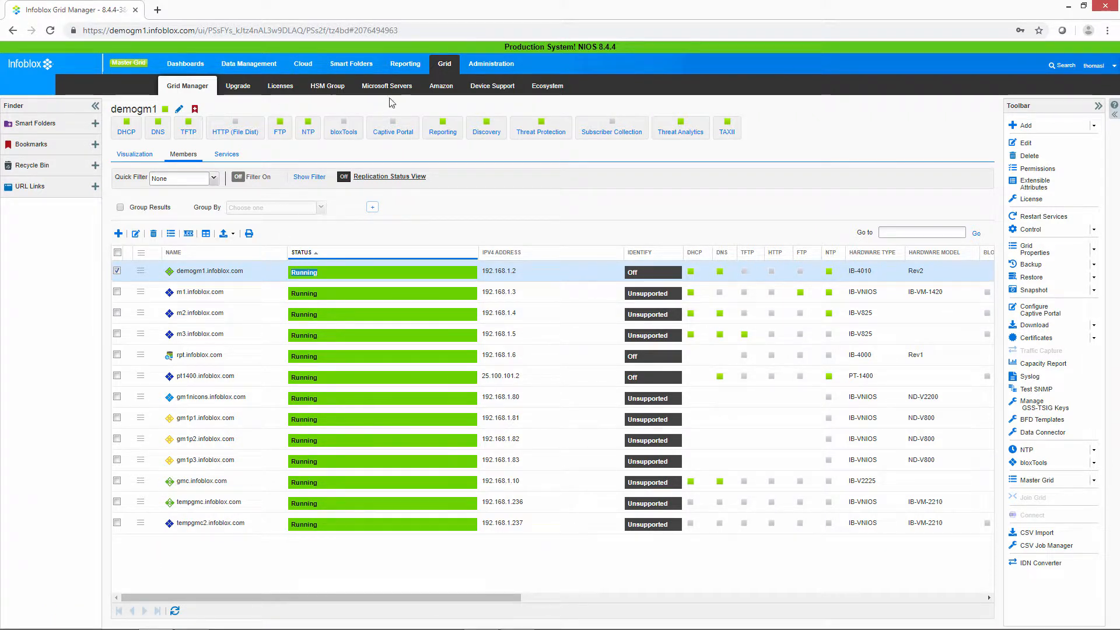
mouse_move(396, 86)
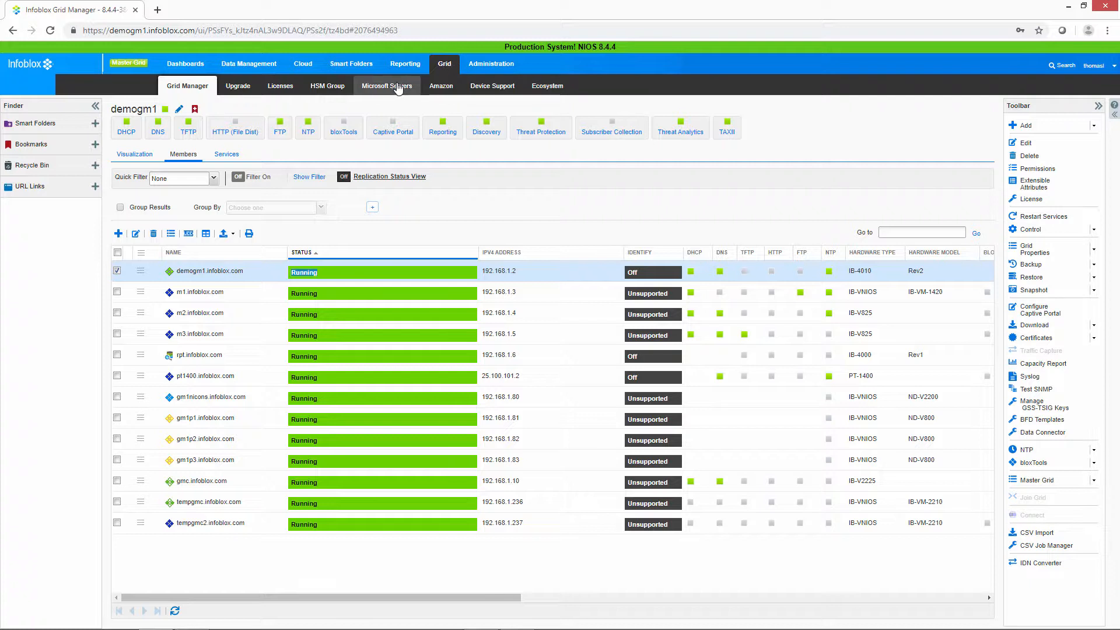
mouse_move(574, 160)
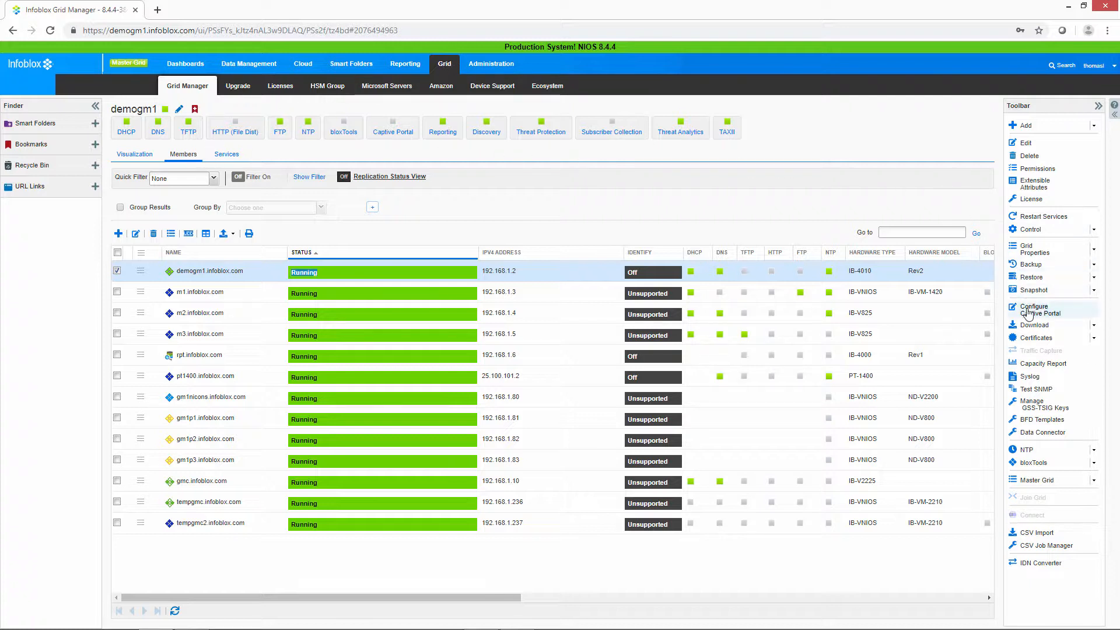
mouse_move(1038, 315)
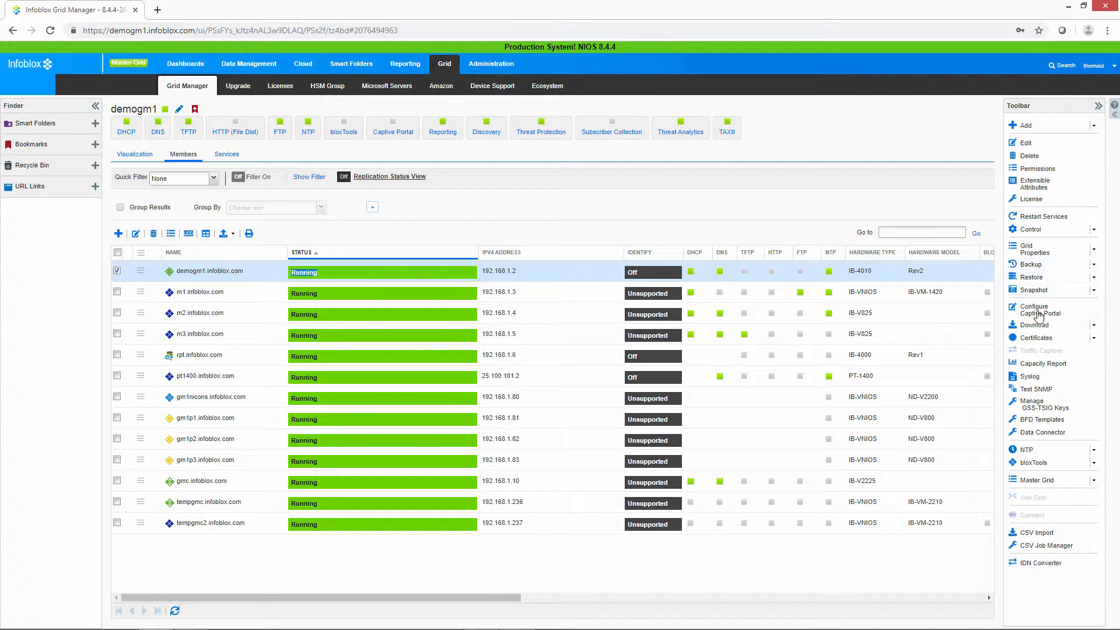
Step: Remove gm1nicons.infoblox.com from the Traffic Capture members and bring up the Member Selector
left_click(1042, 350)
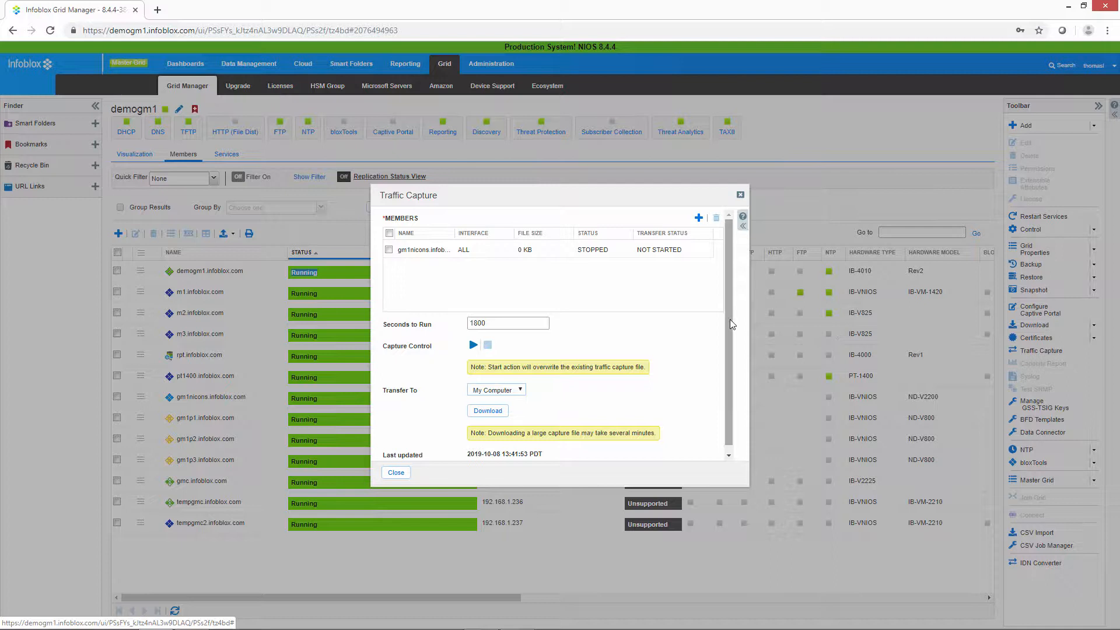
mouse_move(655, 292)
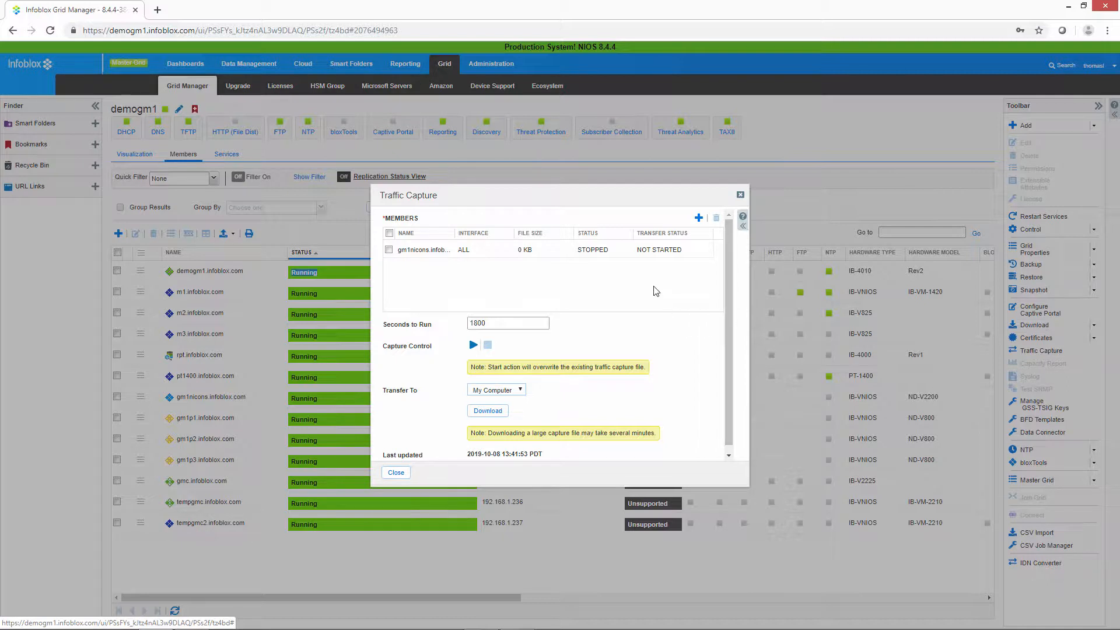
mouse_move(677, 266)
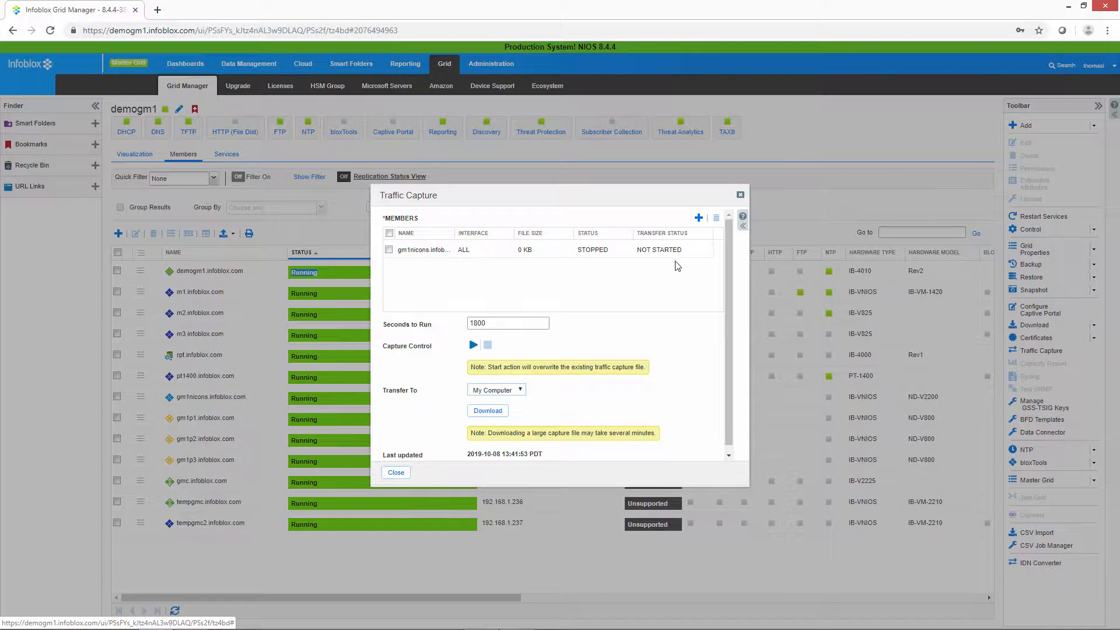
mouse_move(686, 252)
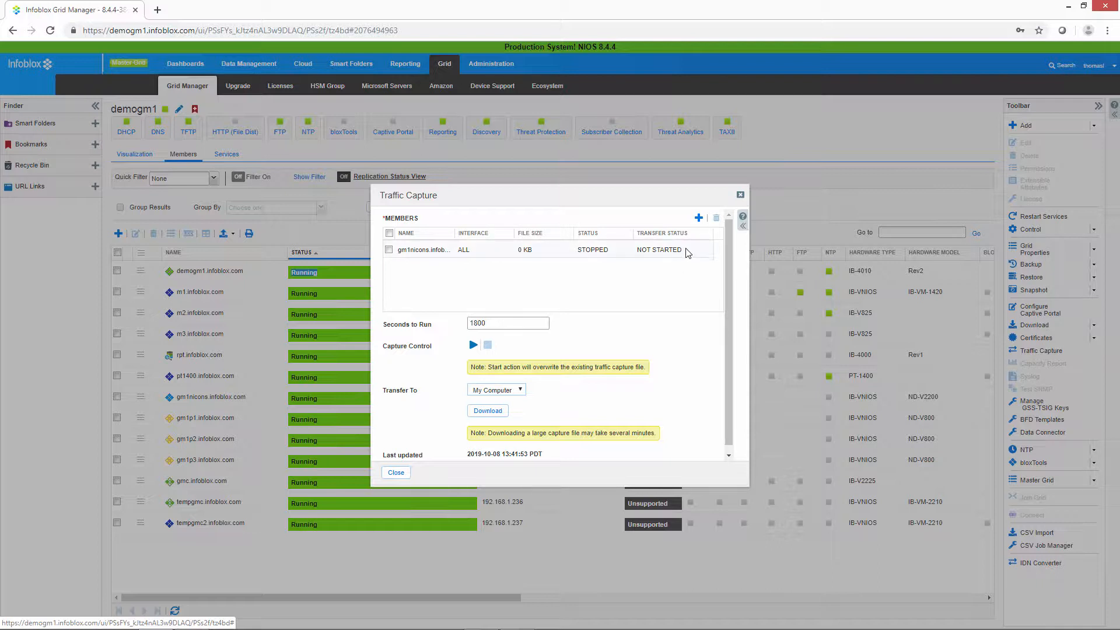
mouse_move(716, 217)
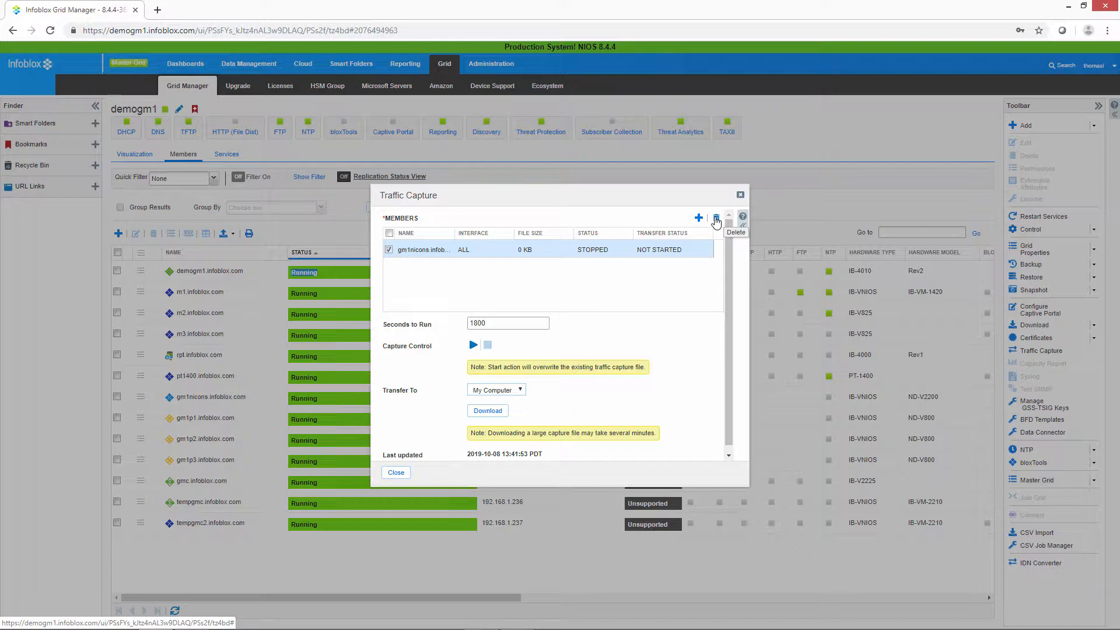
left_click(716, 217)
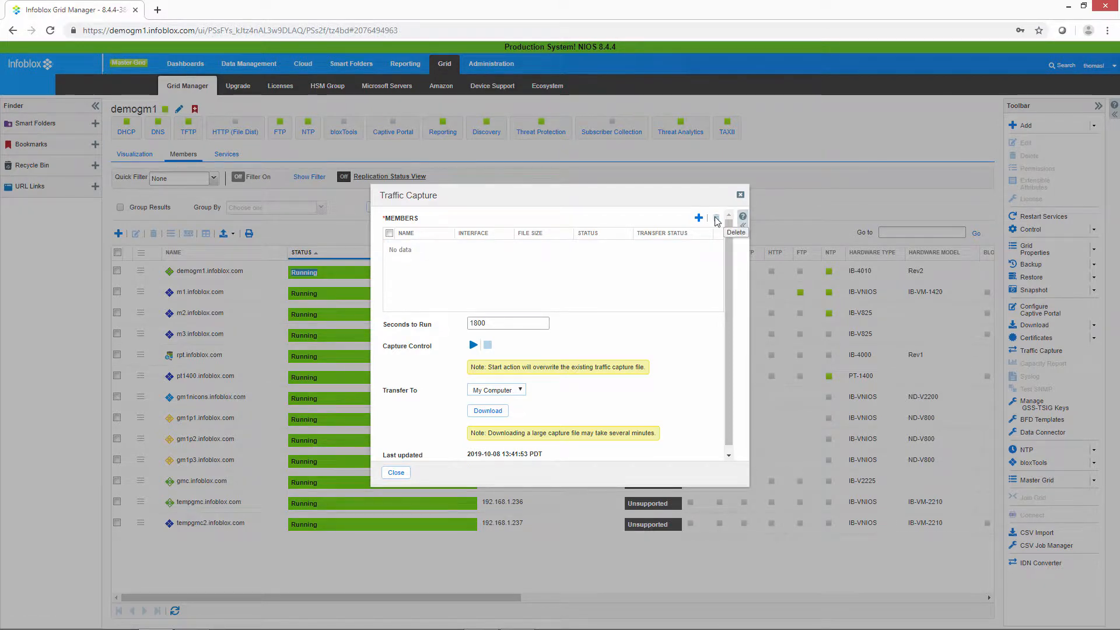
left_click(697, 217)
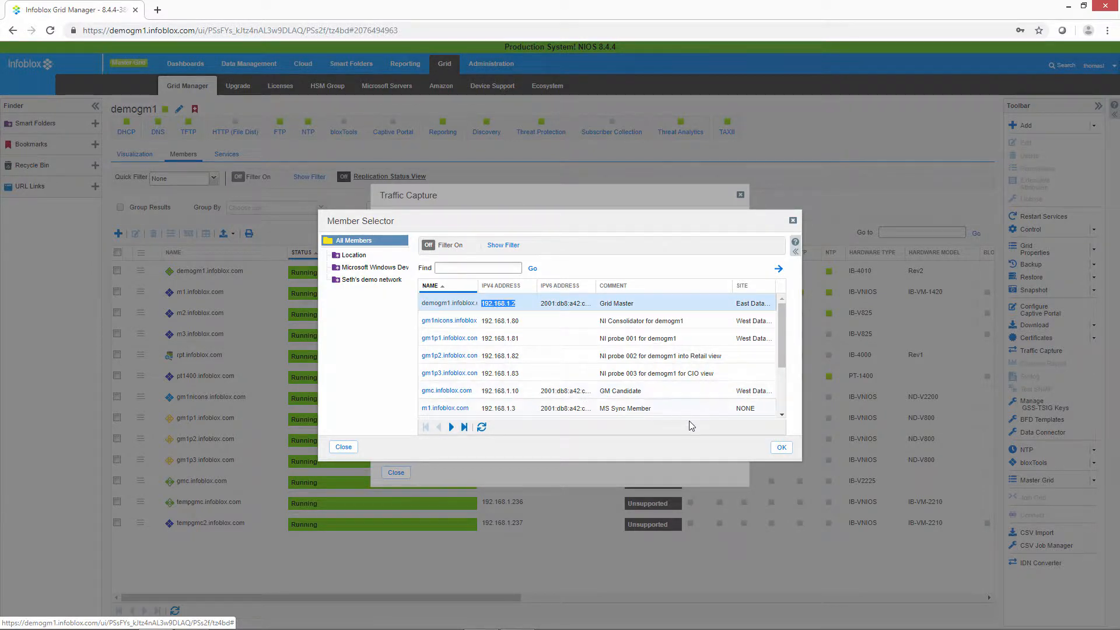
Step: Add demogm1 and m2.infoblox.com as traffic capture members
left_click(782, 447)
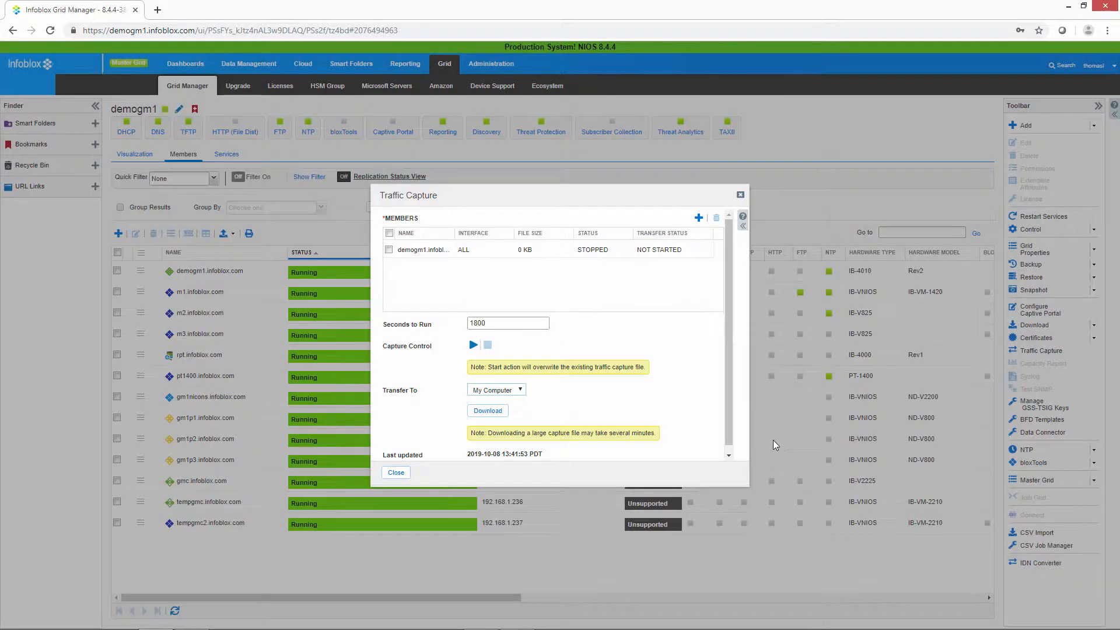
mouse_move(697, 217)
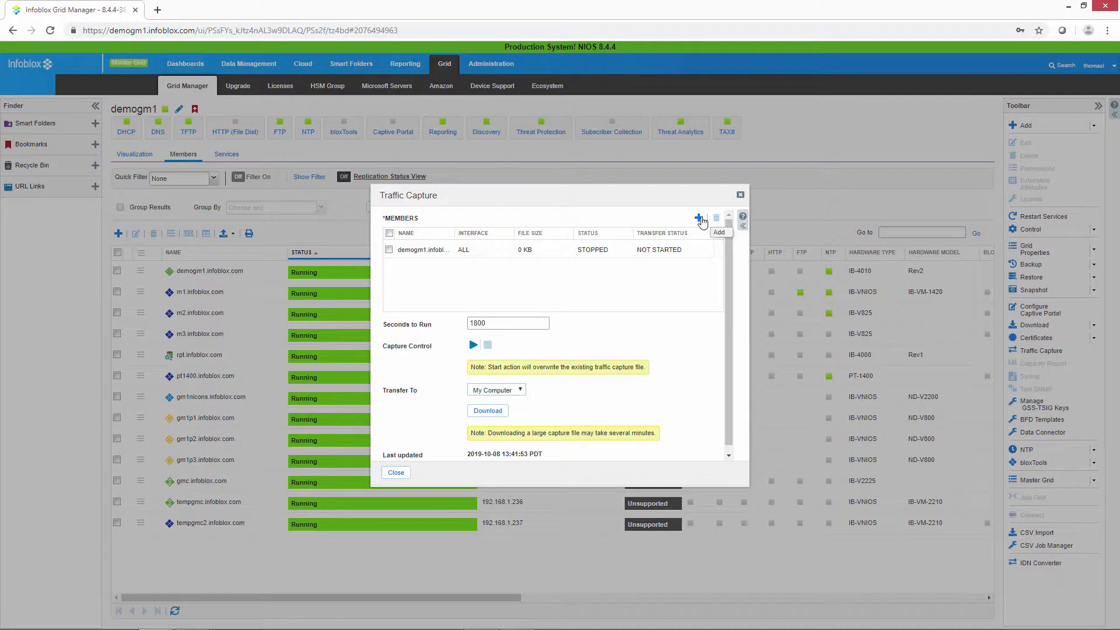
left_click(697, 217)
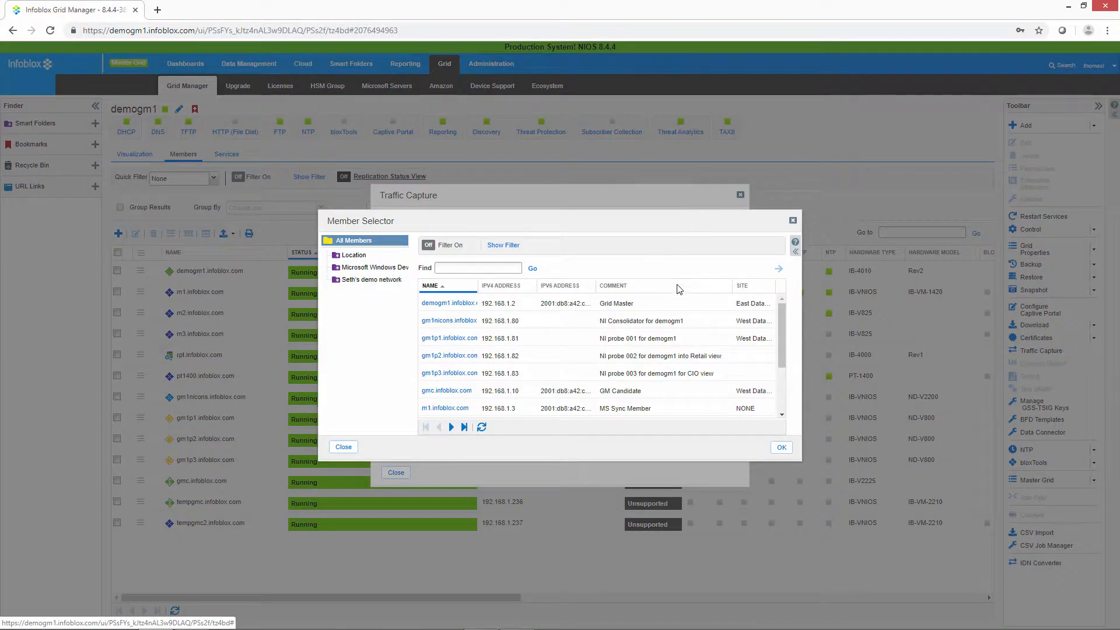
scroll("down", 3)
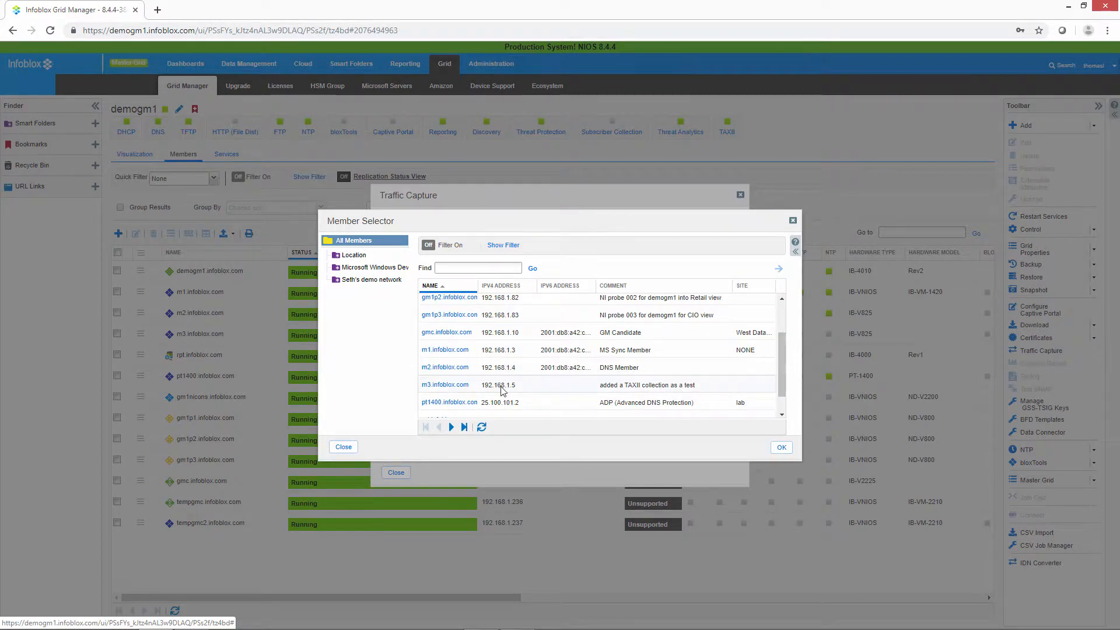
left_click(445, 366)
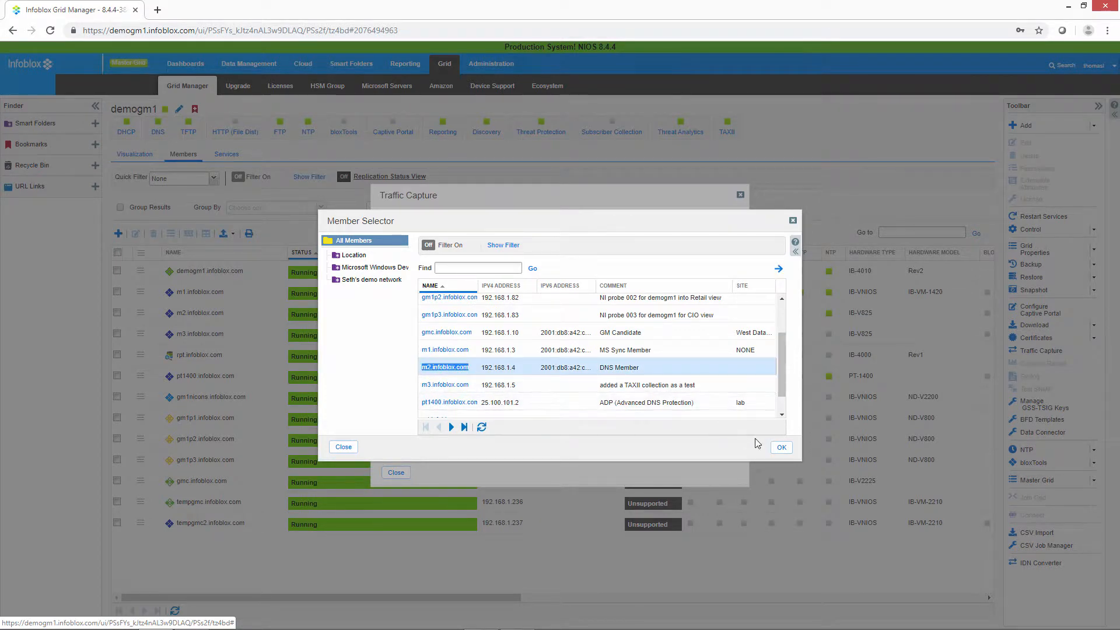
left_click(781, 447)
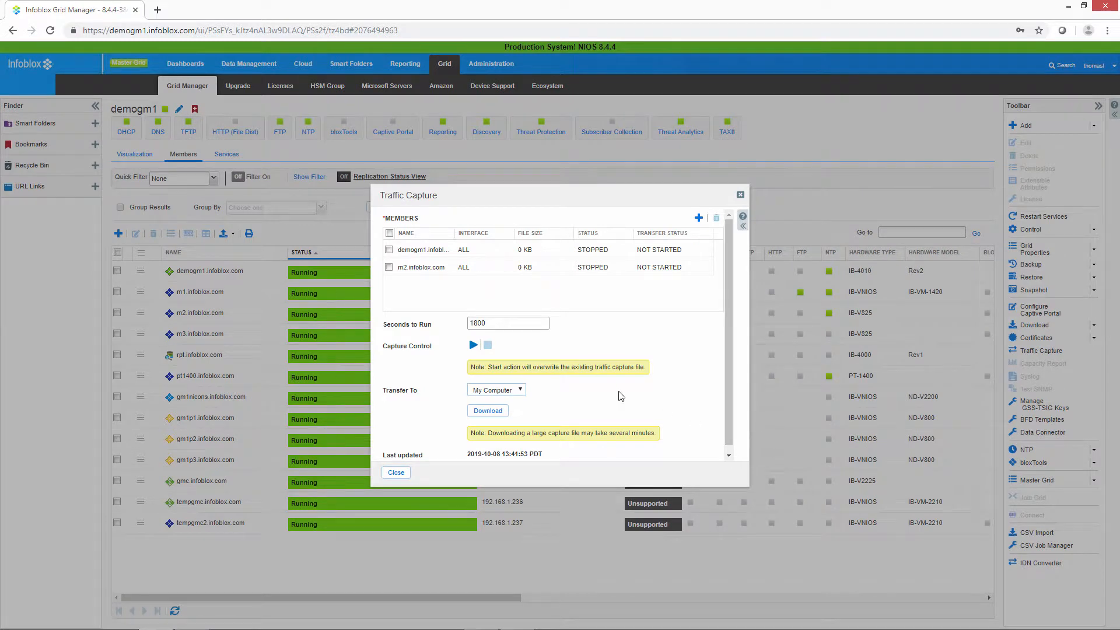
mouse_move(453, 348)
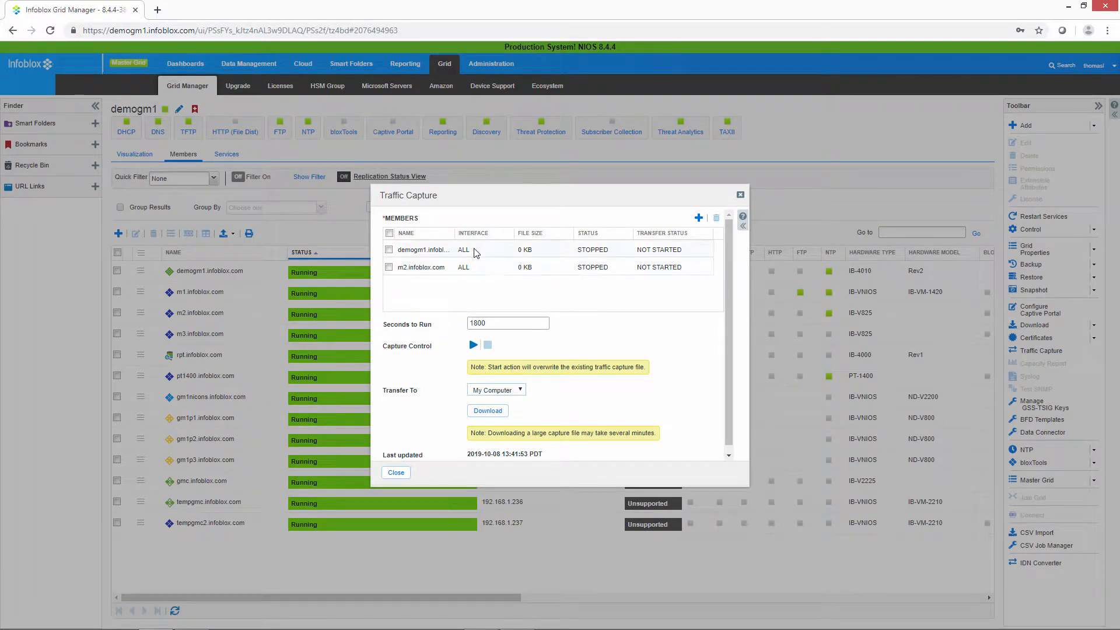
Step: Set the capture interfaces to LAN1, start capturing on demogm1 and m2, and close the window
left_click(390, 250)
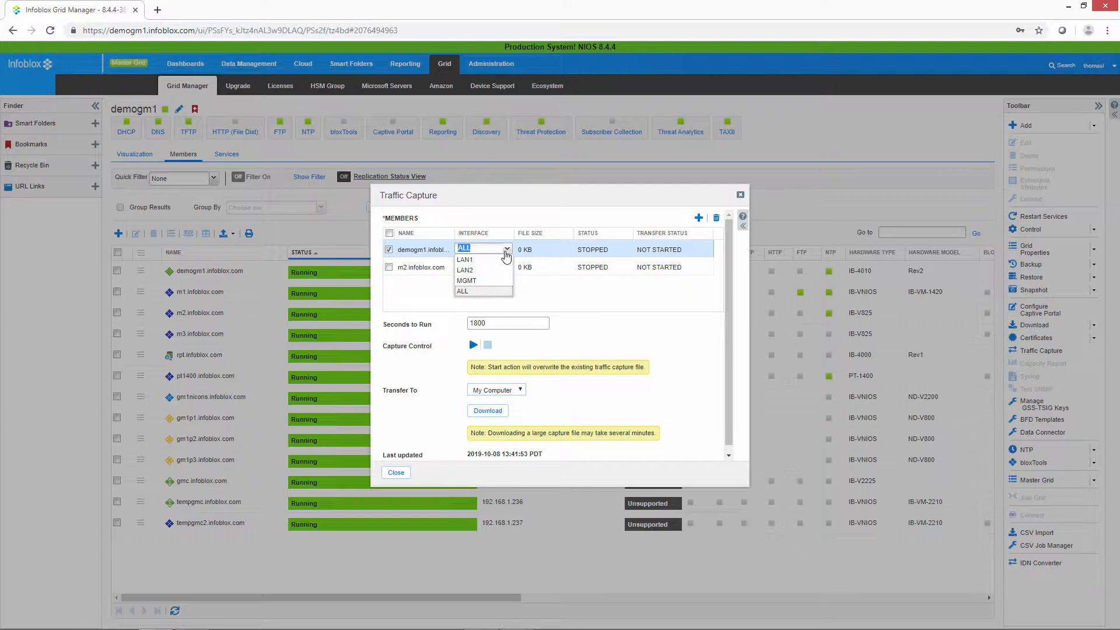
left_click(464, 259)
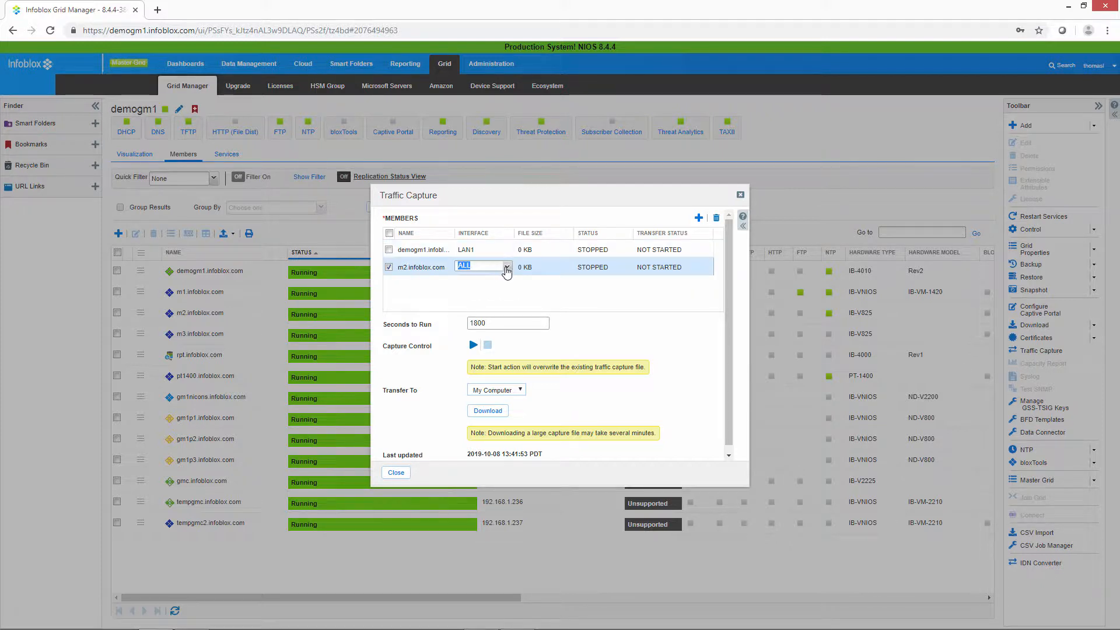
left_click(506, 266)
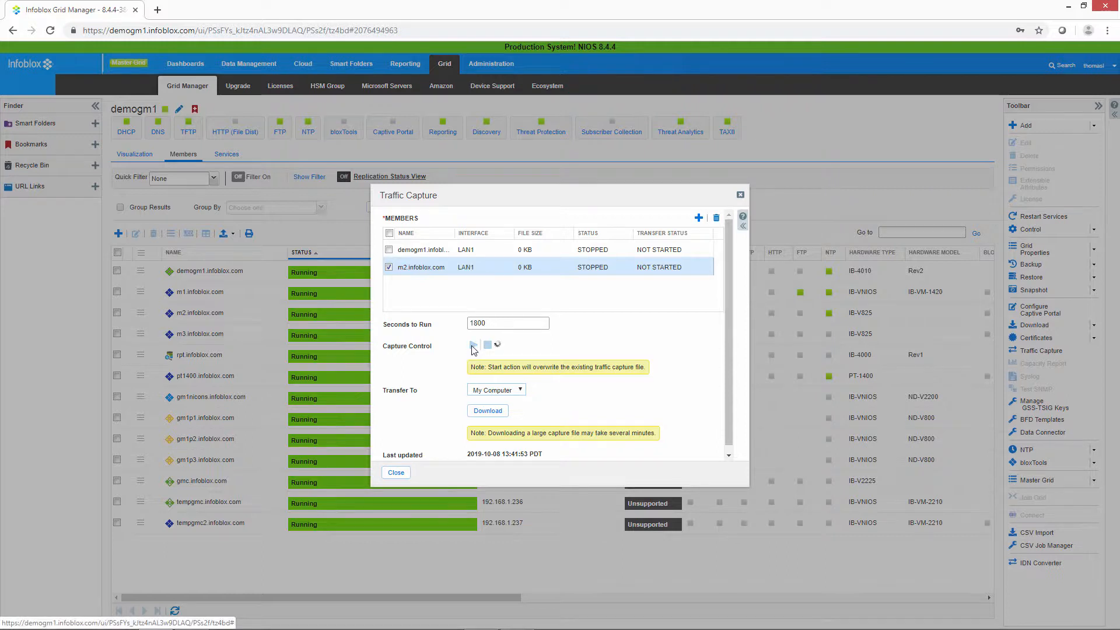
left_click(474, 344)
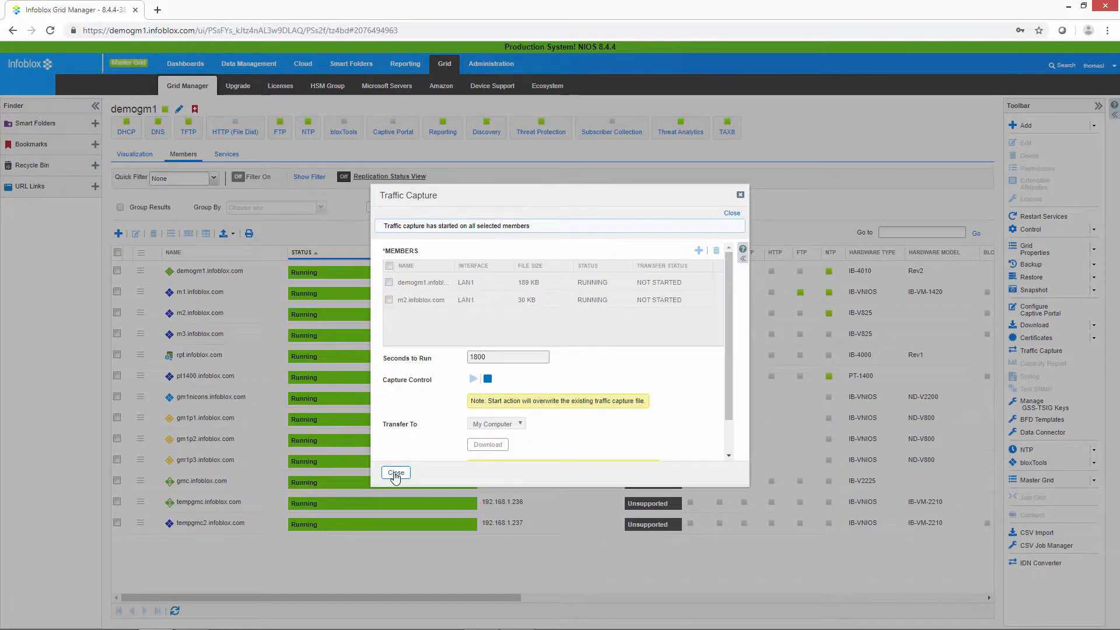
left_click(396, 474)
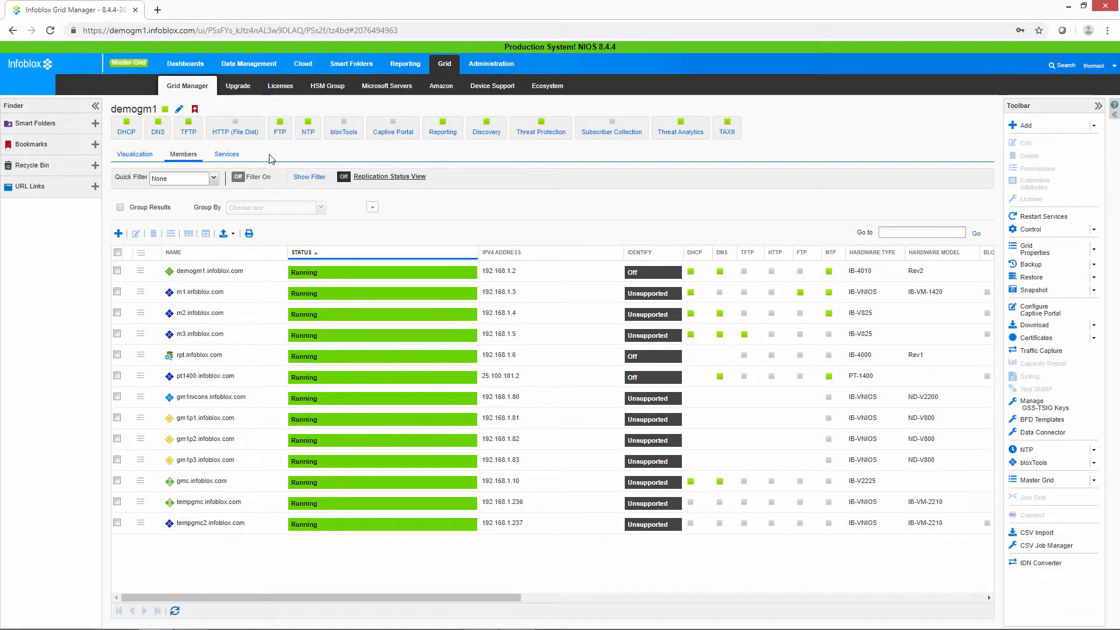
mouse_move(332, 111)
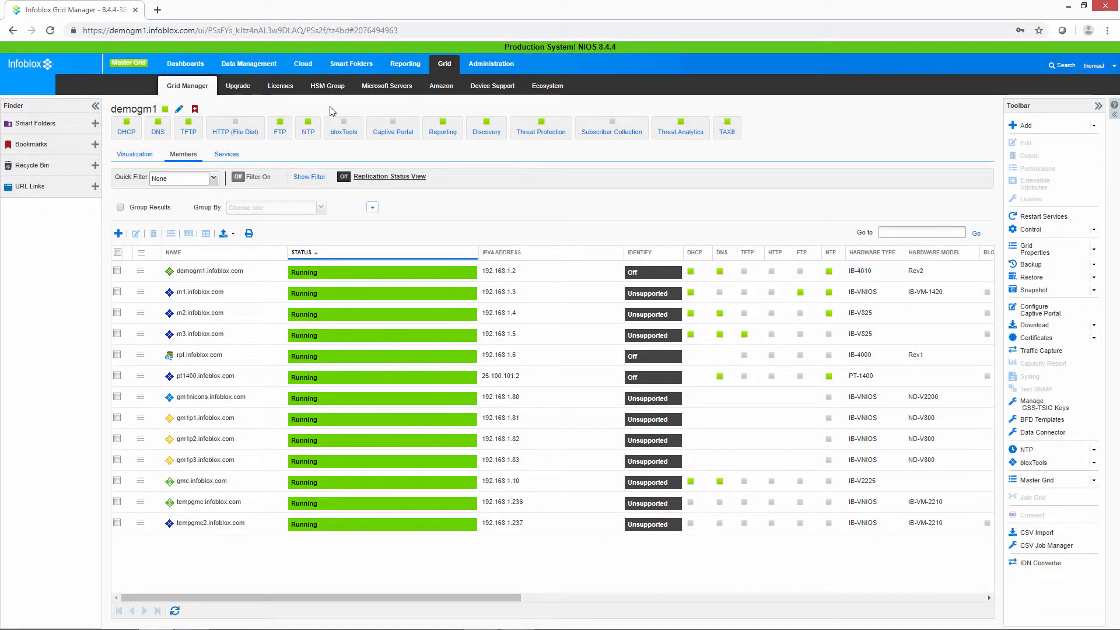
mouse_move(361, 106)
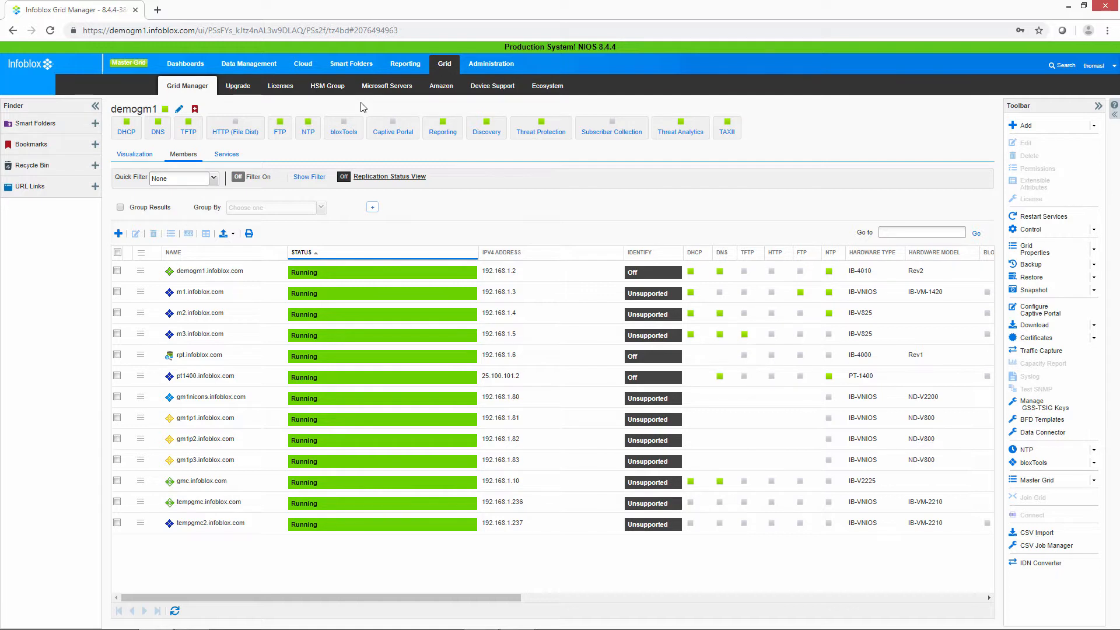
mouse_move(1113, 380)
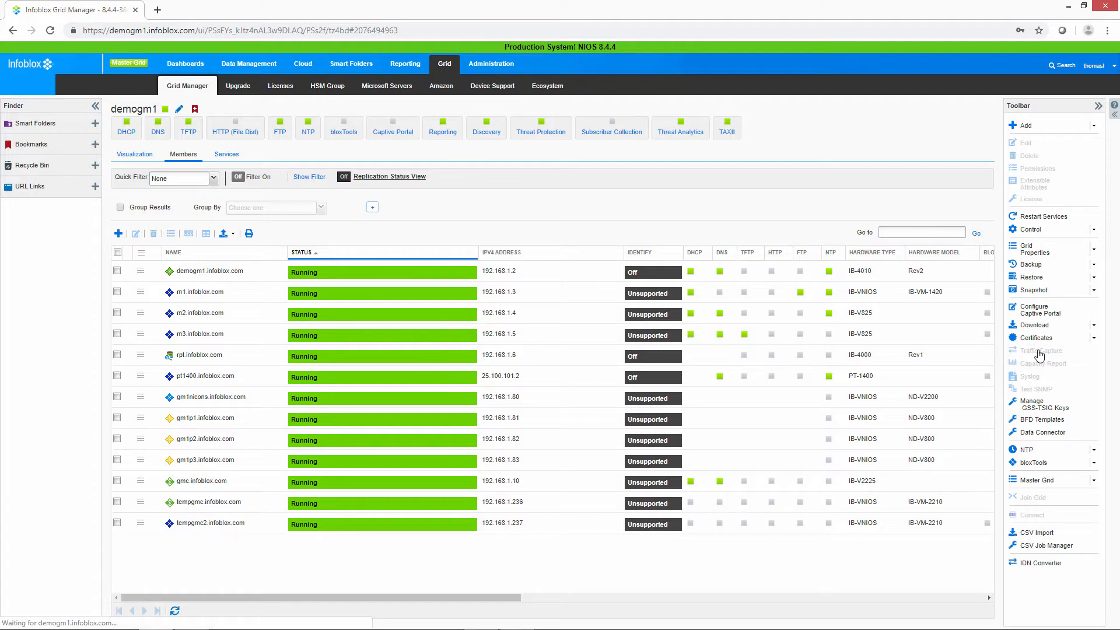
Step: Stop the capture on both members and download demogm1's capture file to the computer
left_click(1040, 350)
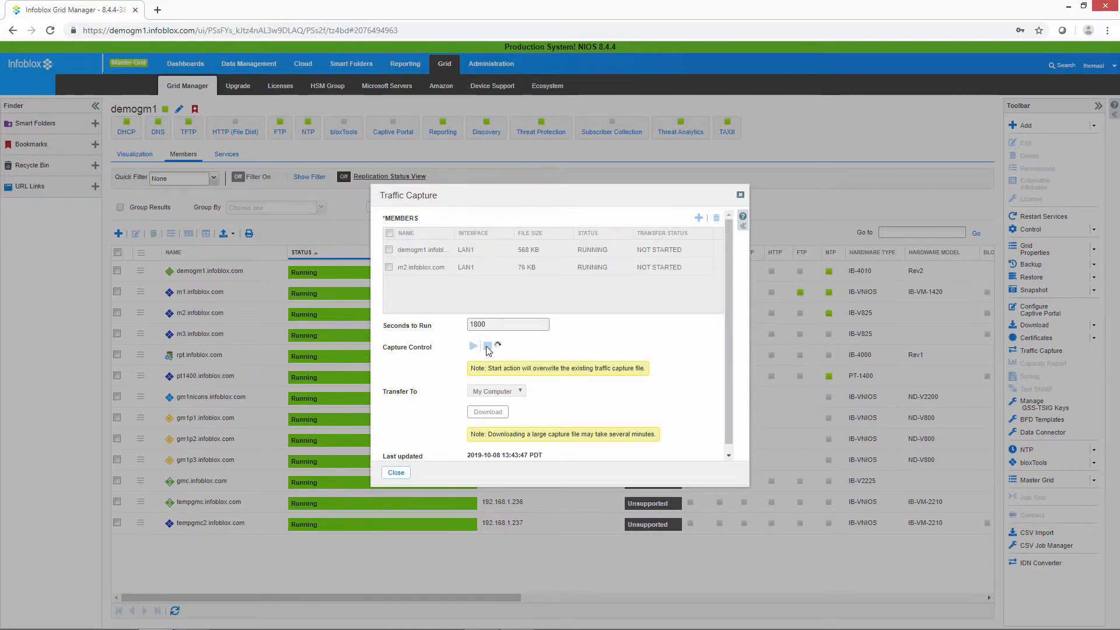
left_click(488, 346)
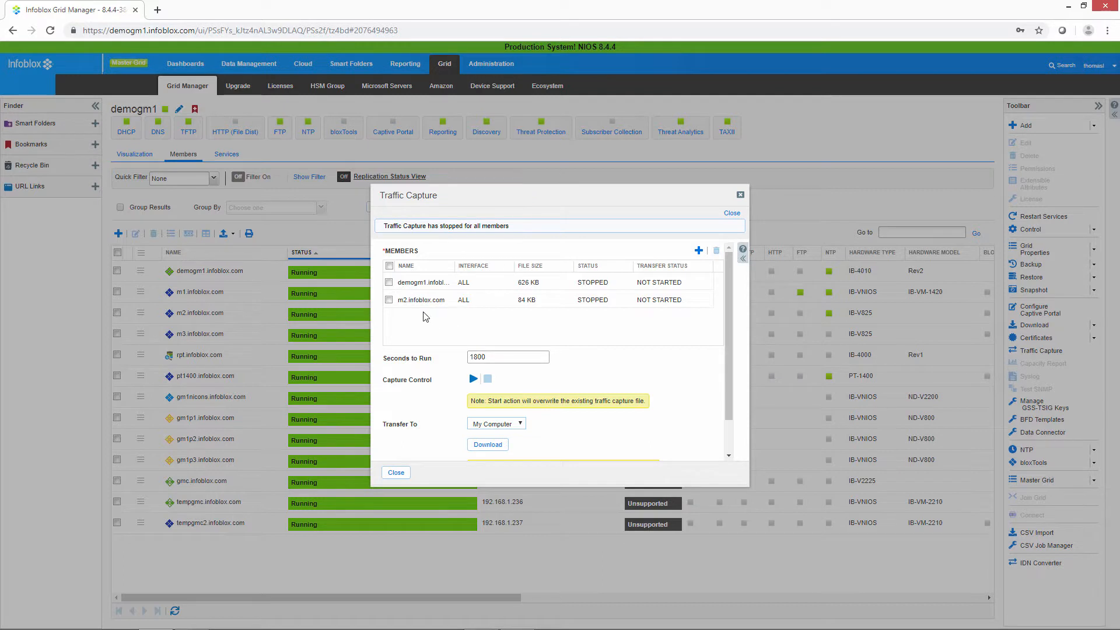
left_click(389, 282)
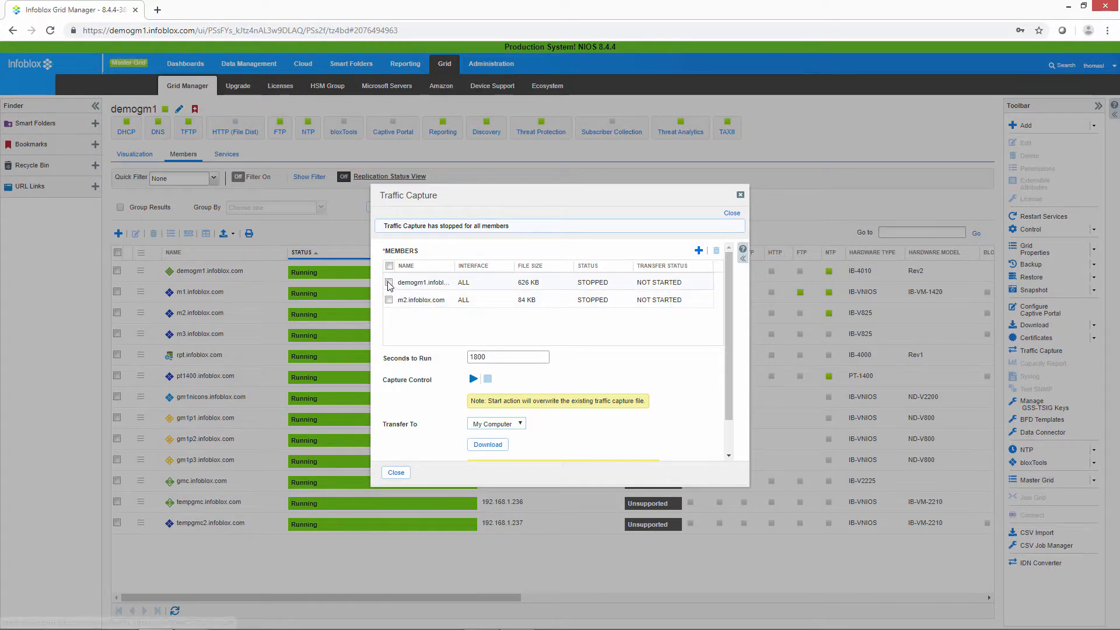
left_click(388, 282)
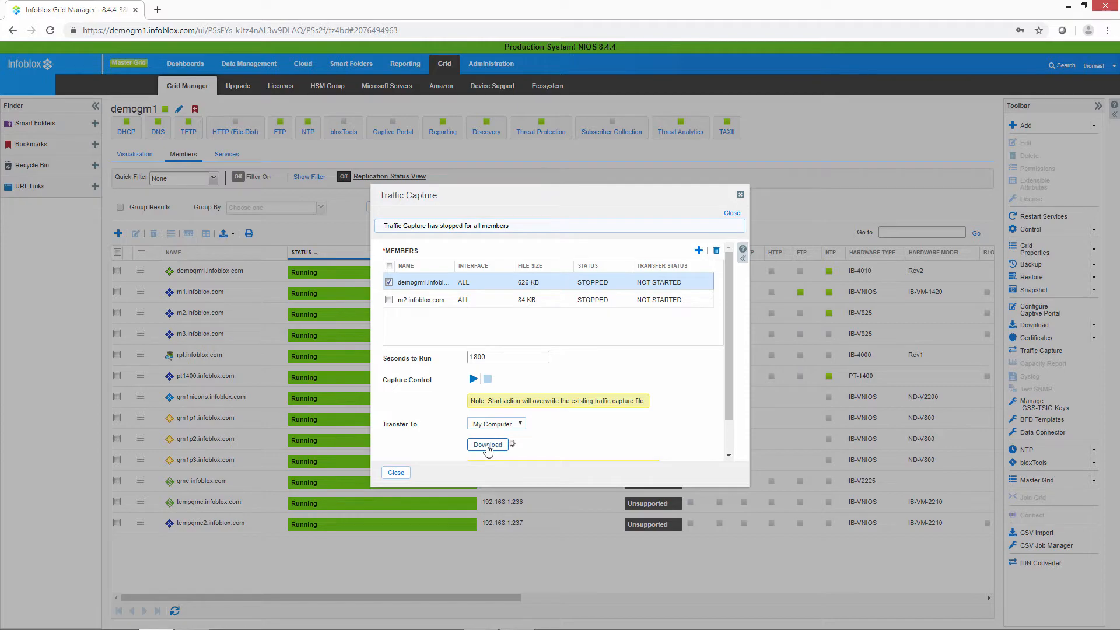
left_click(488, 444)
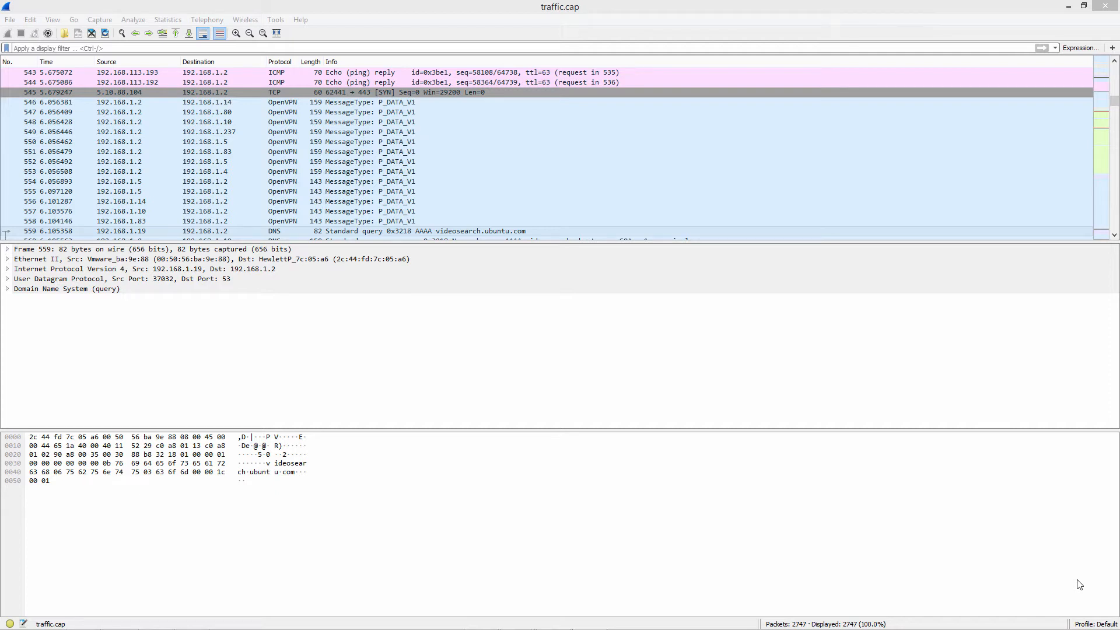
mouse_move(751, 448)
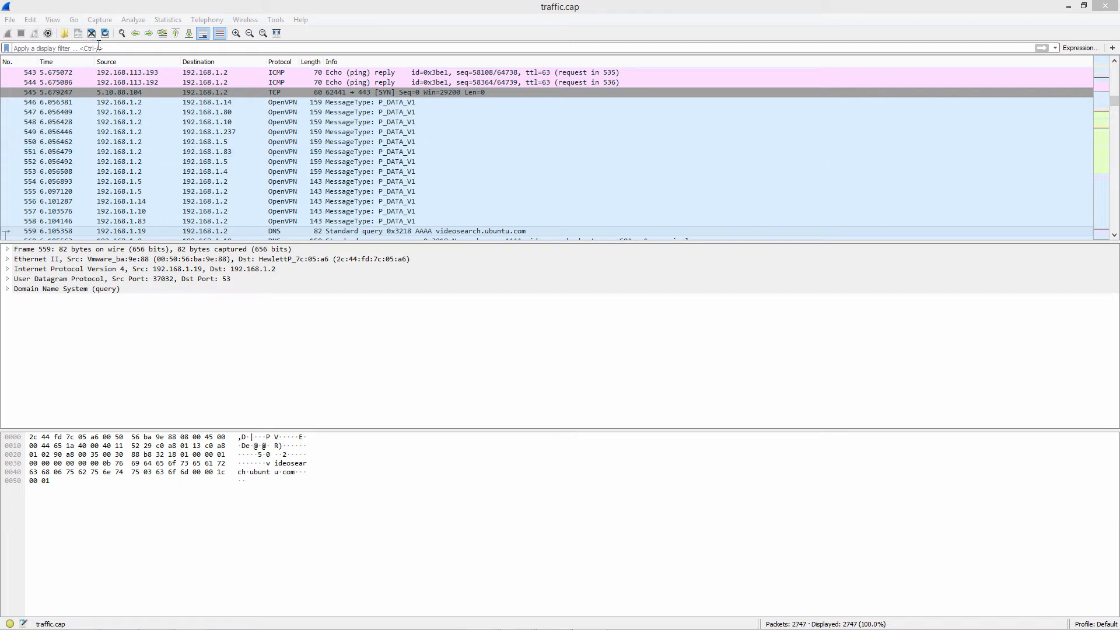
Step: Focus the display filter bar in Wireshark with traffic.cap's 2747 packets loaded
left_click(88, 48)
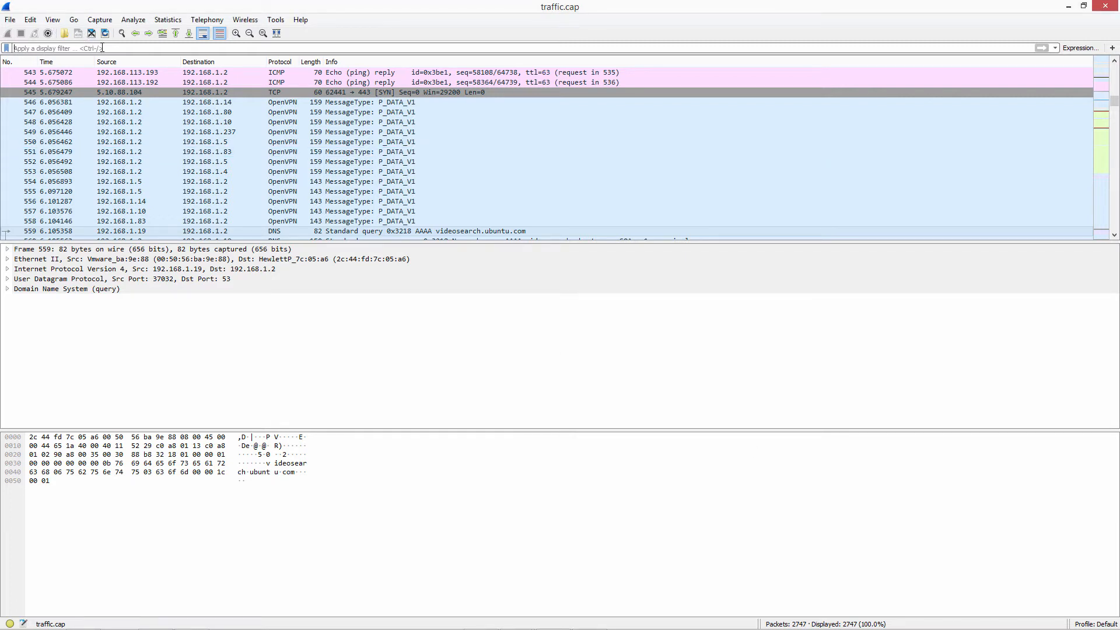
Step: Filter traffic.cap to dns and inspect the videosearch query, AAAA No such name and myboguscompany SOA packets
type("dns")
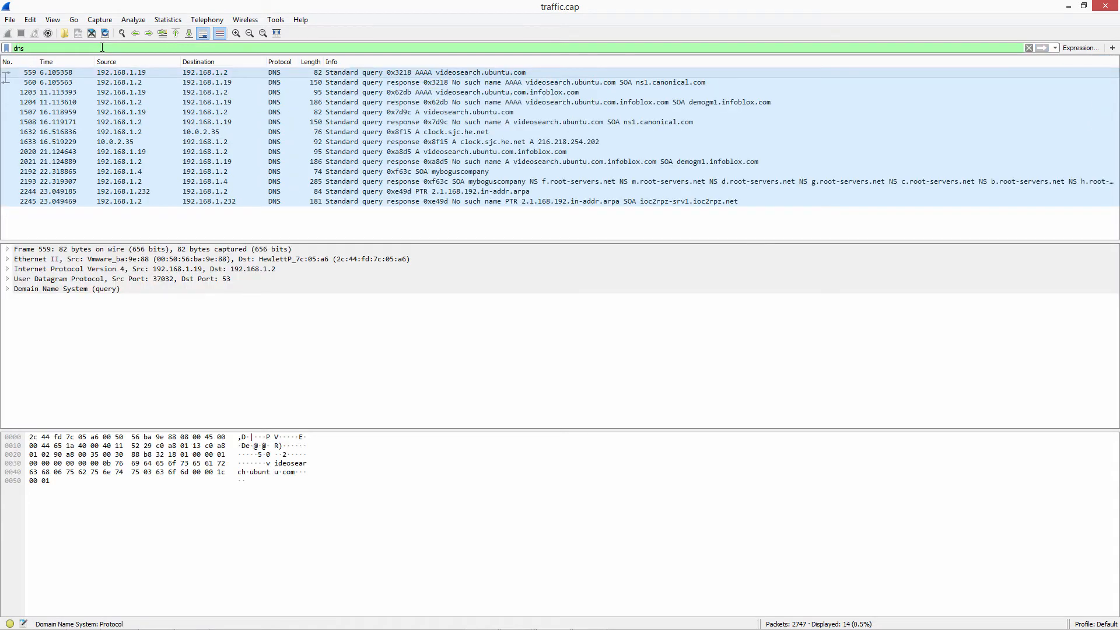
left_click(144, 92)
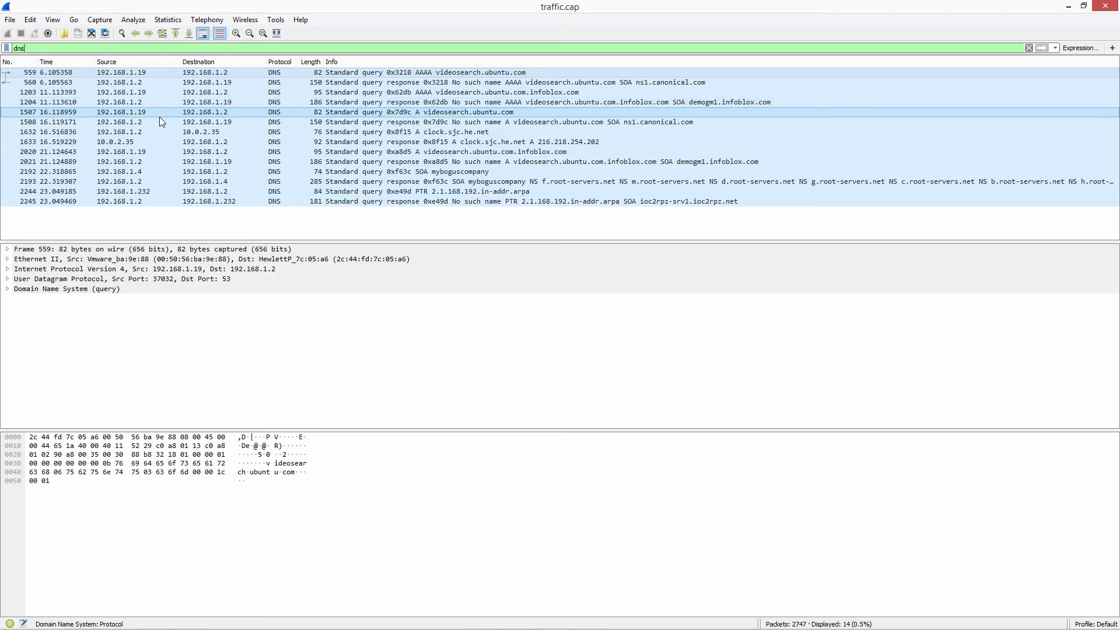
left_click(162, 103)
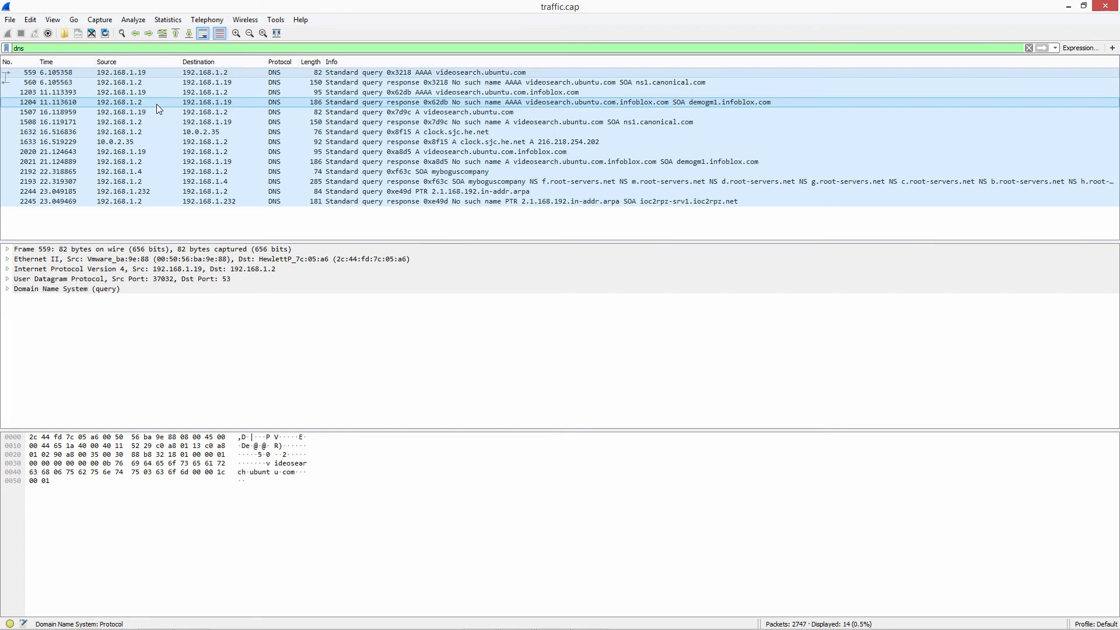
left_click(166, 112)
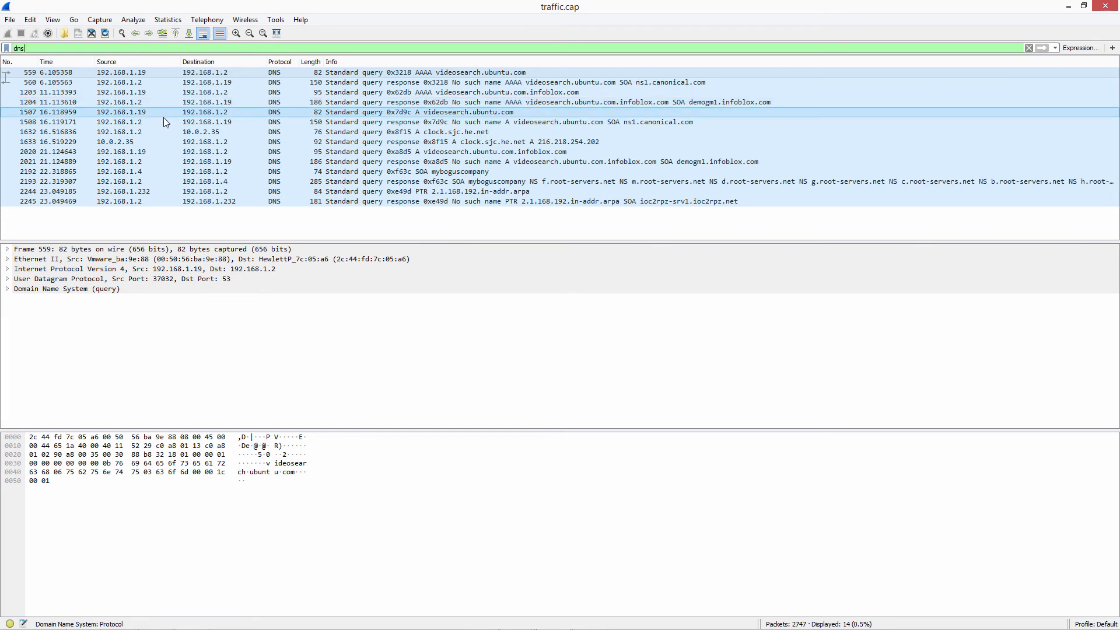
left_click(191, 181)
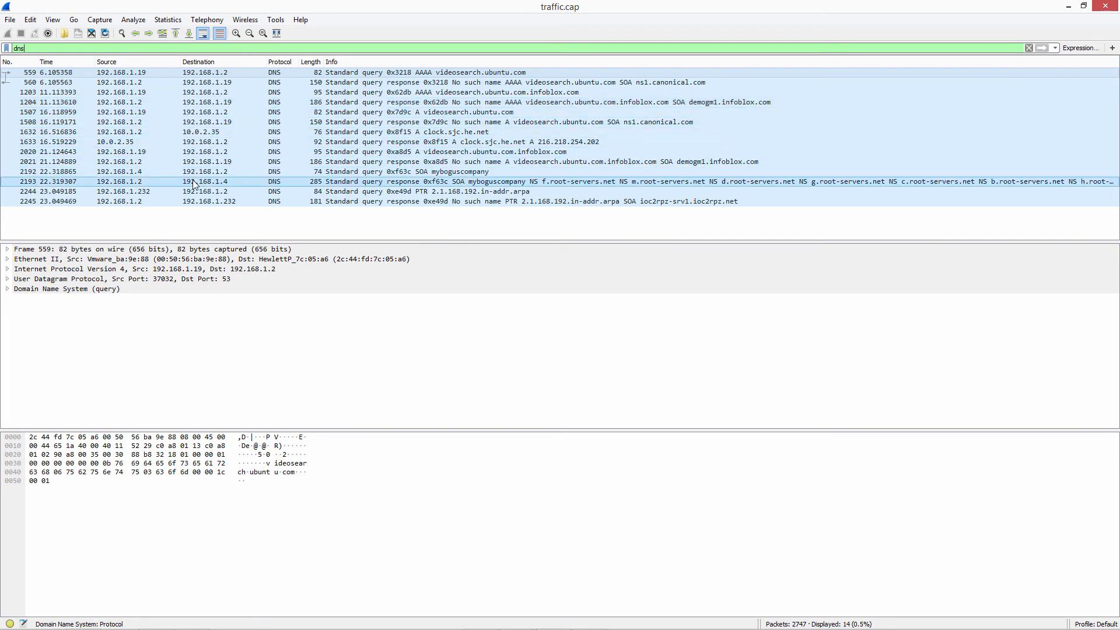